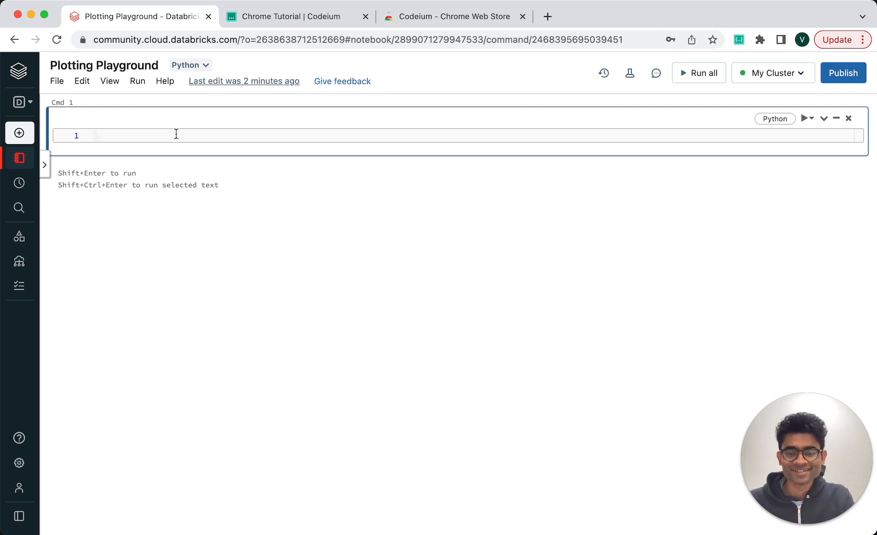
Run a cell importing matplotlib, numpy as np and pandas as pd, then begin the plot_two_variables function
text(import matplotlib.pyplot as plt)
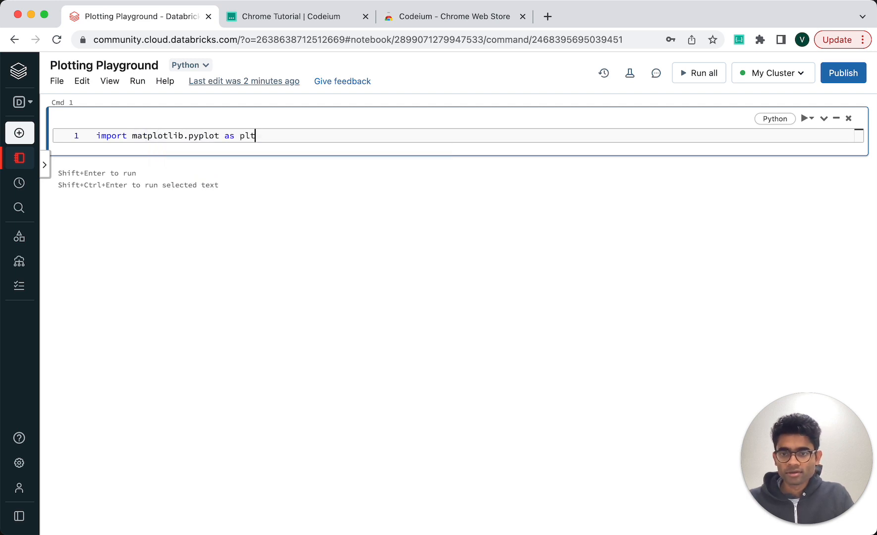
text(import numpy as np)
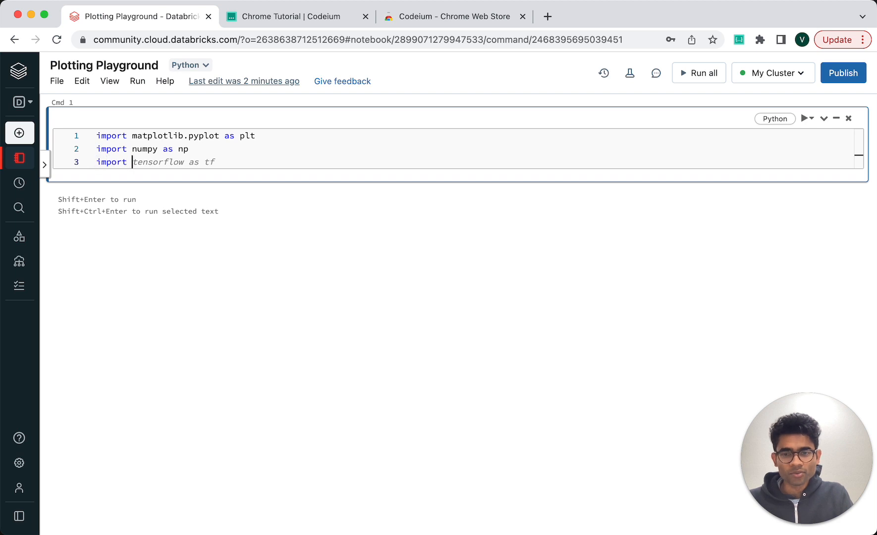
text(pandas as pd)
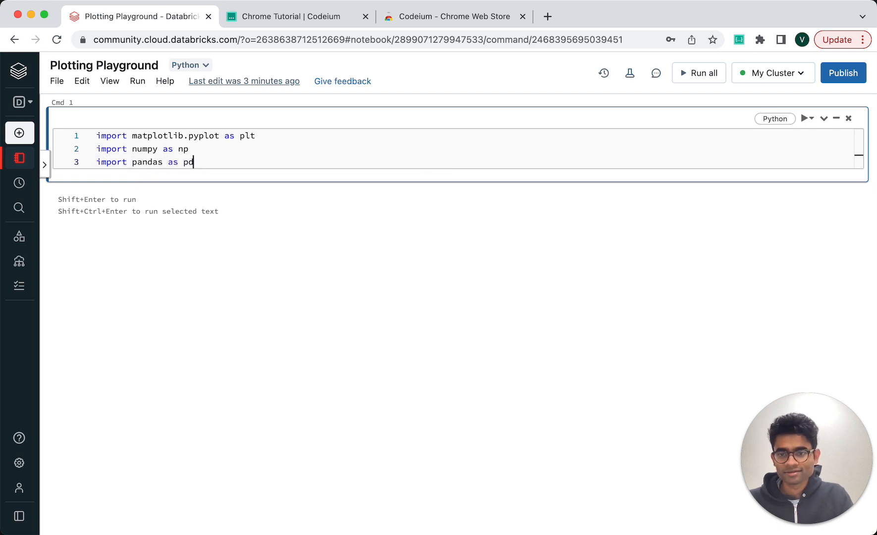
key(shift+enter)
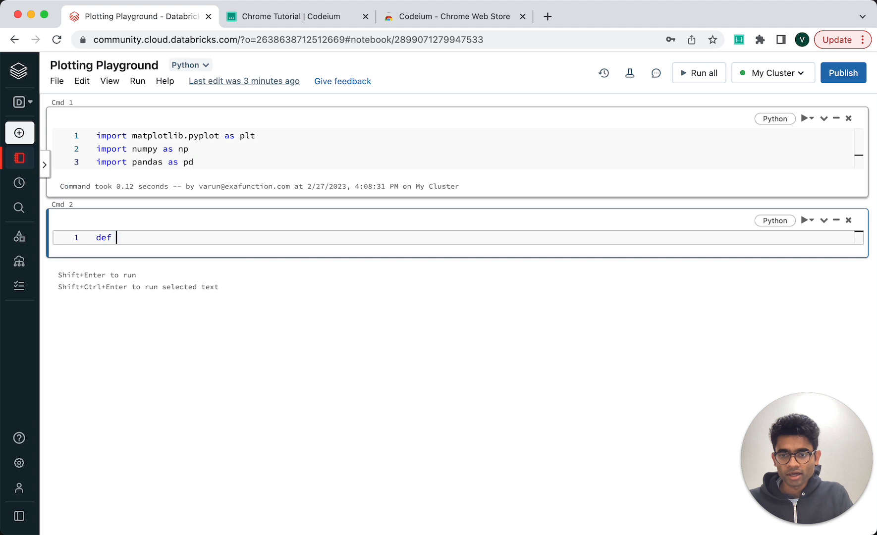
text(plot_two_variables(x, y, xlabel, ylabel, title):)
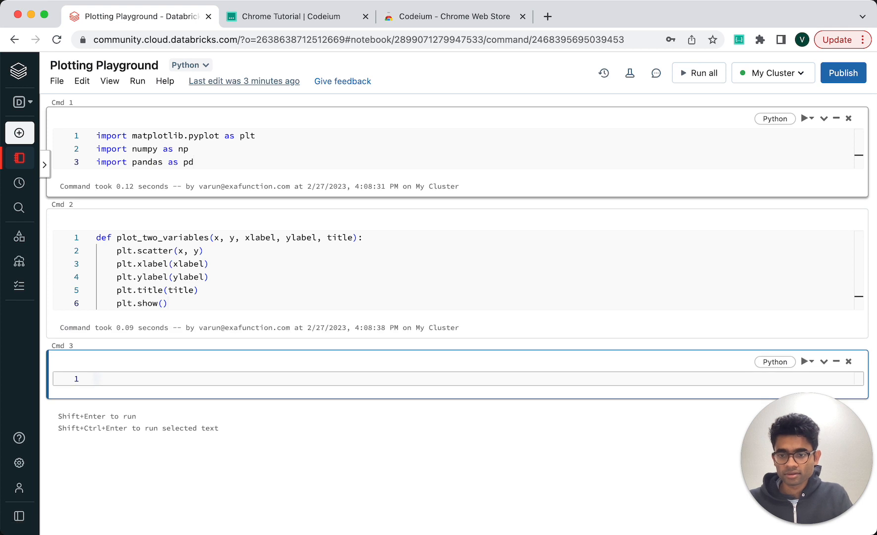
Comment to load /tmp/SampleData.csv into a dataframe and plot codeium_use vs happiness, accepting the pd.read_csv line
text(# Load "iris.csv")
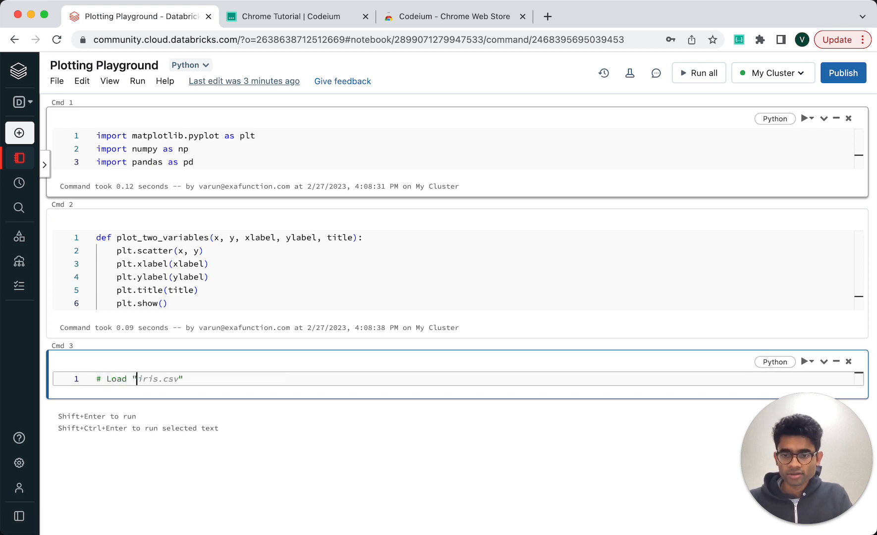
text(/tmp/SampleData.csv" into a pandas dataframe)
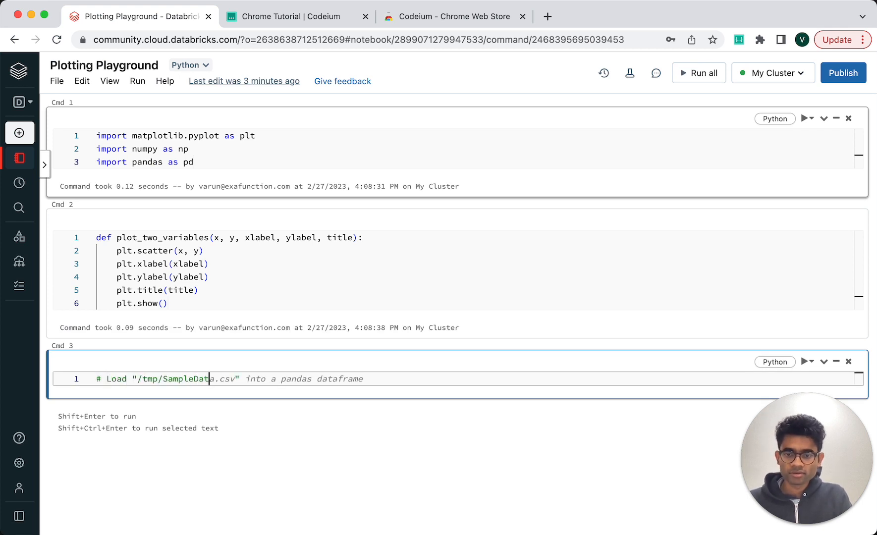
text(and then)
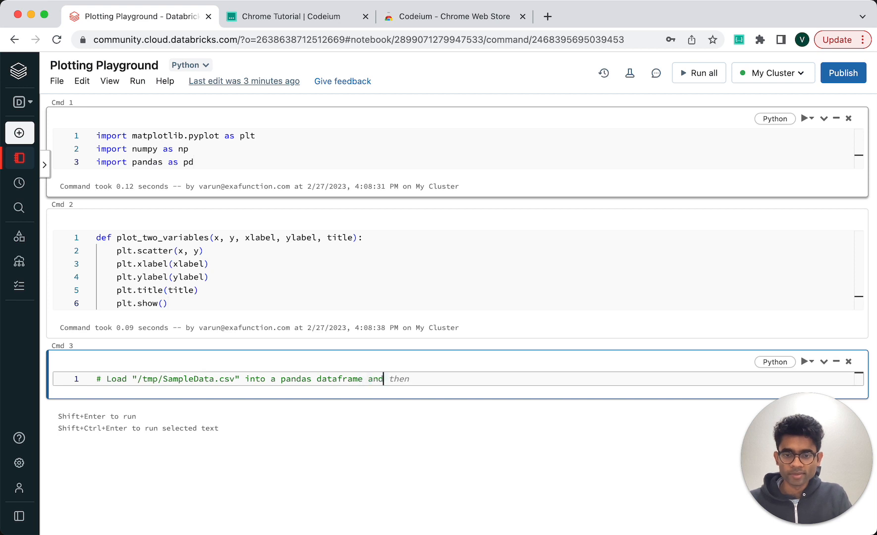
text(plot "codeium_use" against "")
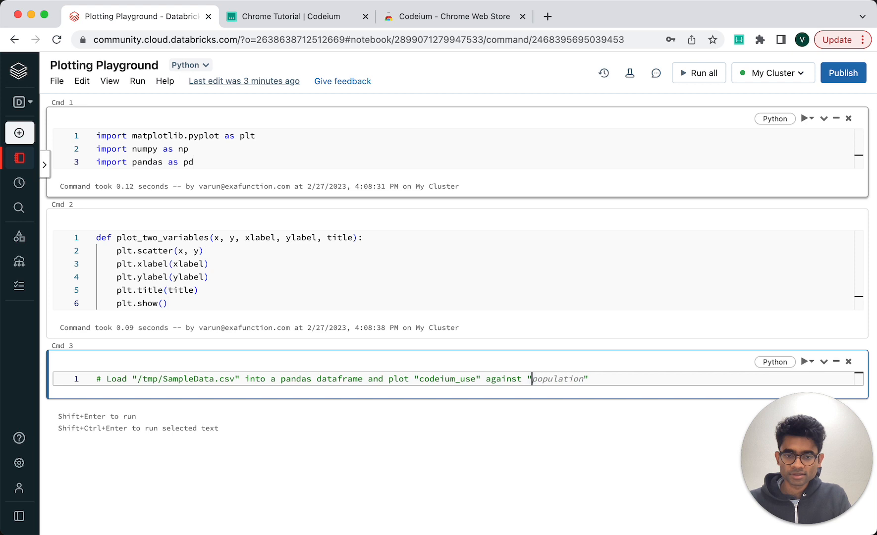
text(happiness")
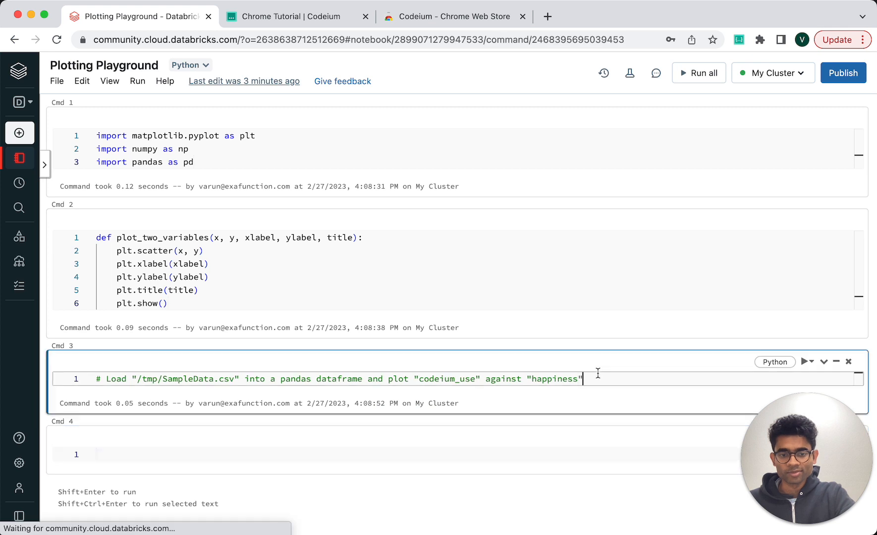
text(data = pd.read_csv("/tmp/SampleData.csv"))
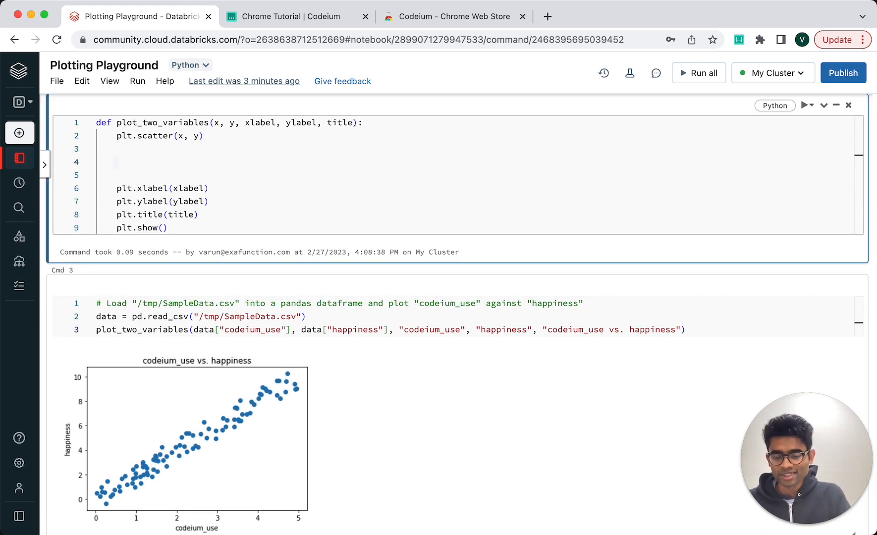
Add an 'Add a line of best fit' comment and accept the slope formula m from np.mean terms
text(# Add labels to the graph)
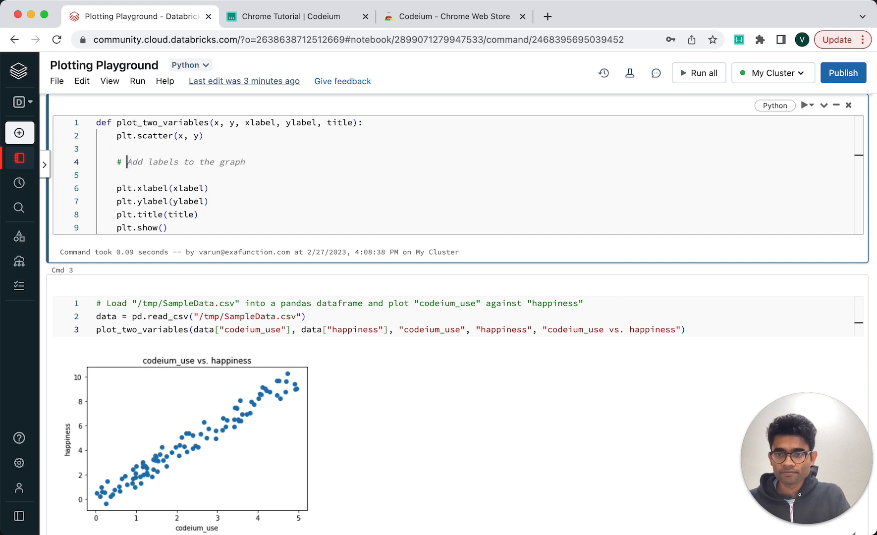
text(Add a line of best fit)
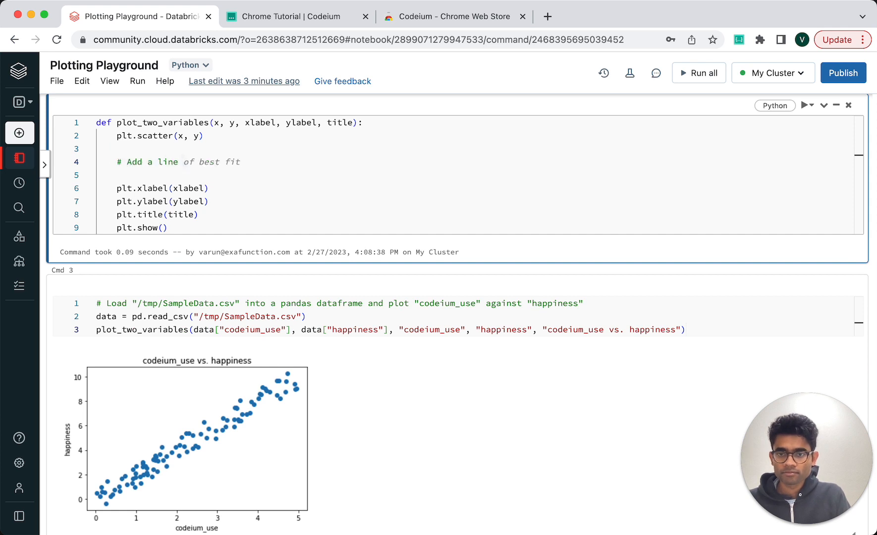
text(m = (np.mean(x) * np.mean(y) - np.mean(x * y)) / (np.mean(x) * np.mean(x) - np.mean(x * x)))
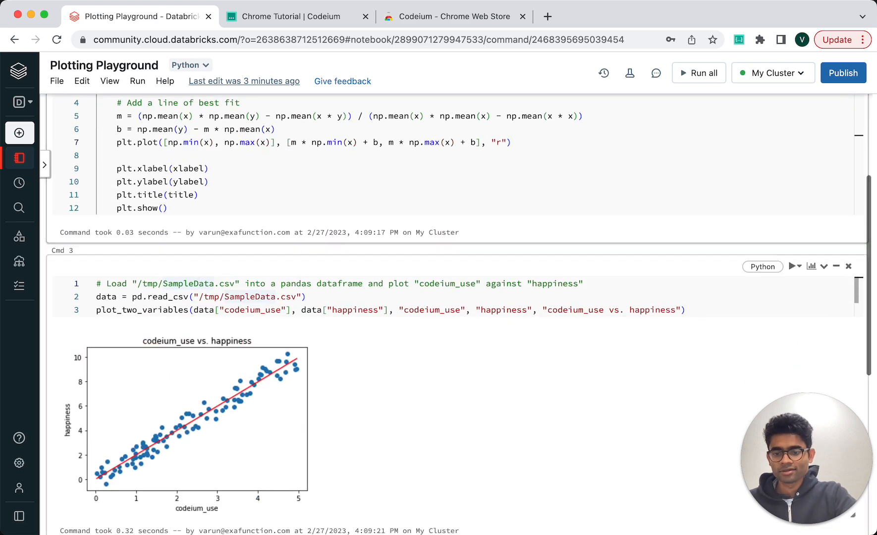
scroll(down, 3)
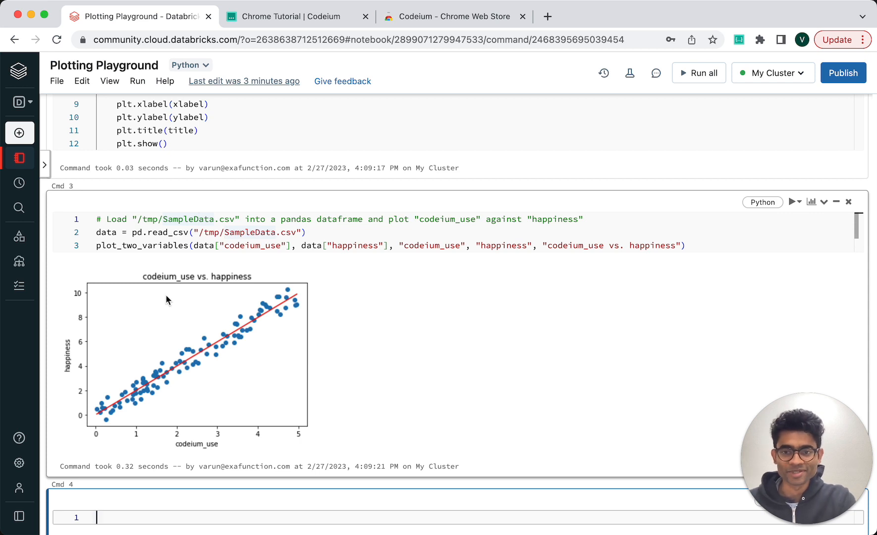
click(290, 16)
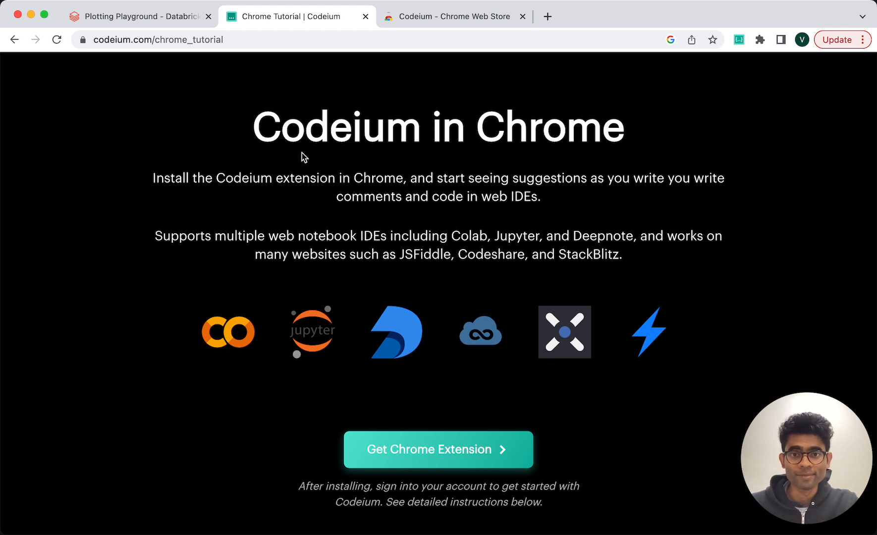
Show the 'Codeium - Chrome Web Store' listing tab
click(452, 16)
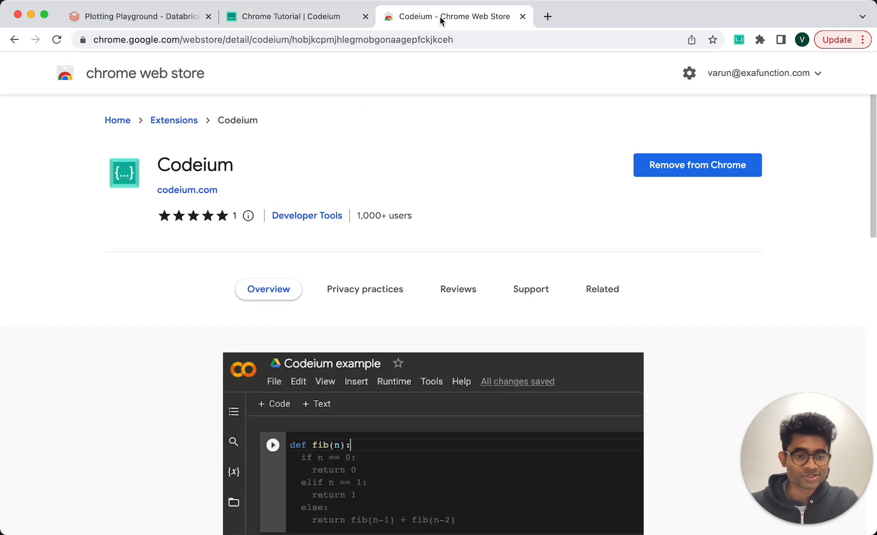